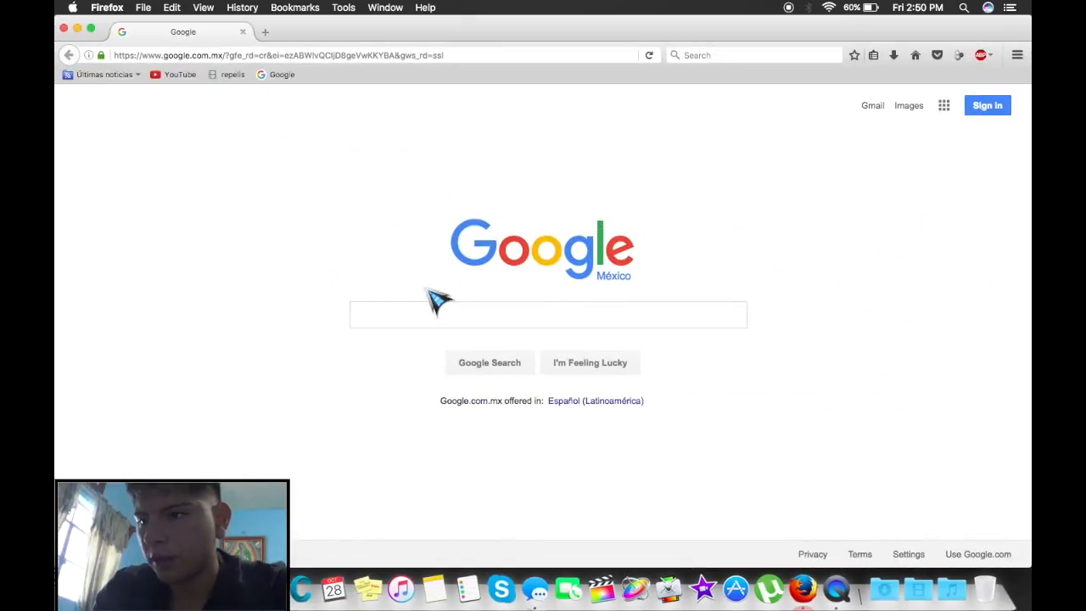
mouse_move(666, 212)
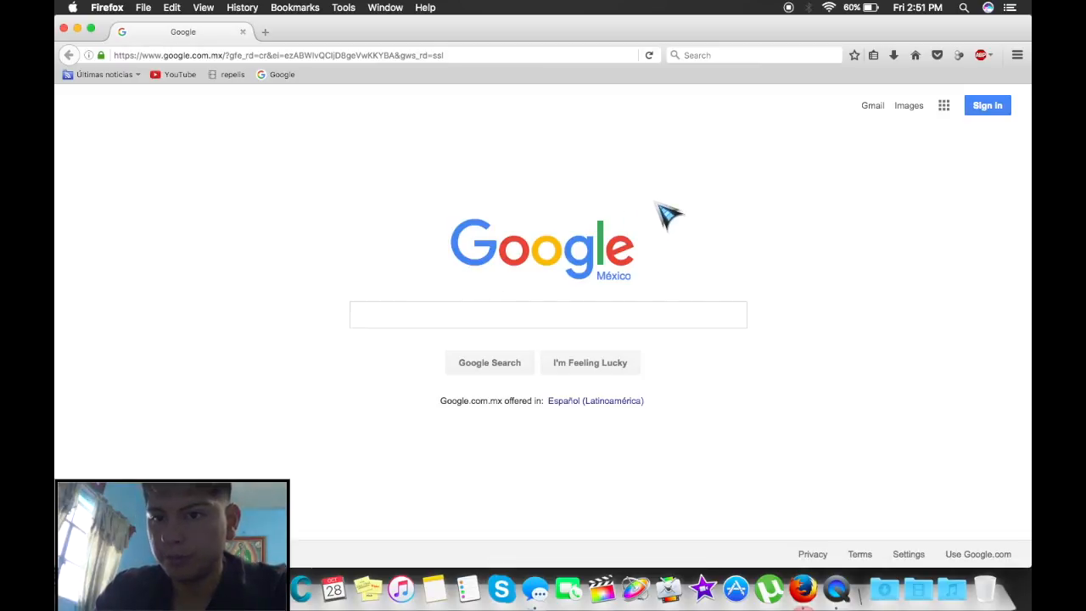
mouse_move(963, 68)
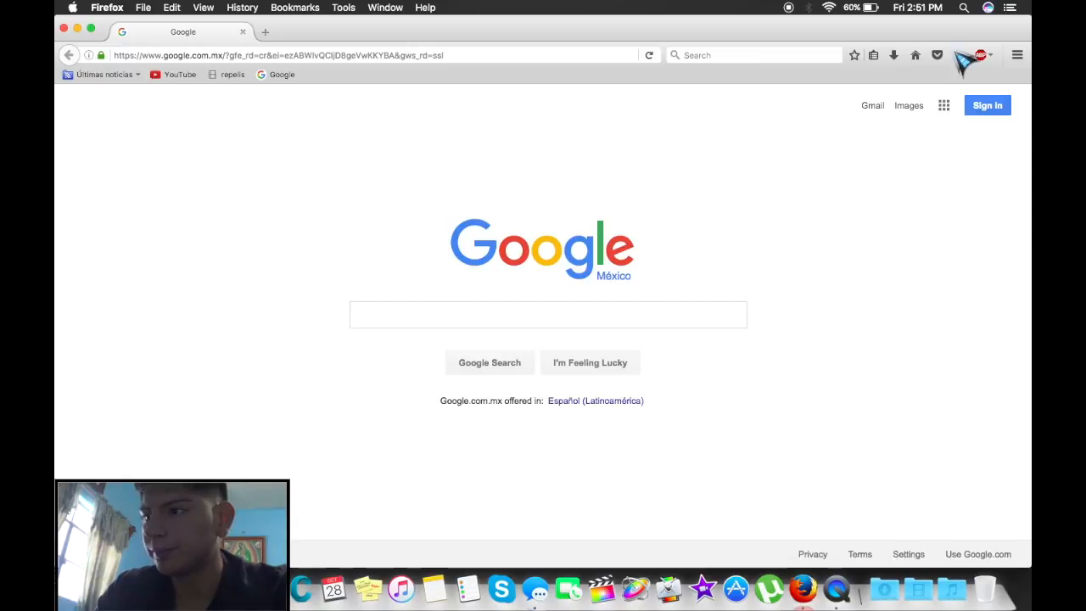
- From the Add-ons Manager's Extensions view, search all add-ons for 'download helper'
left_click(1017, 54)
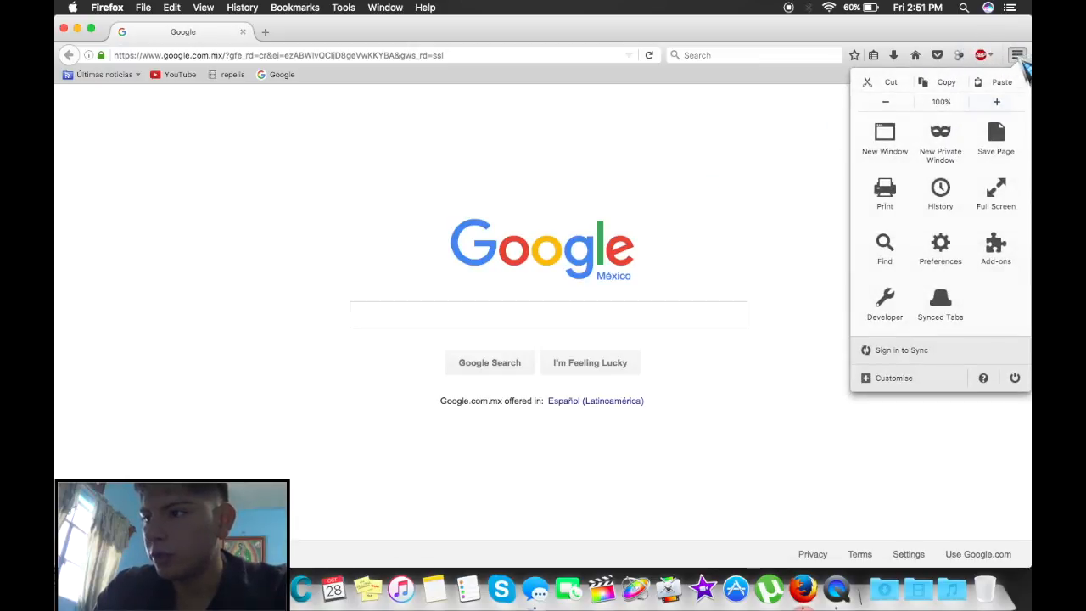
mouse_move(996, 140)
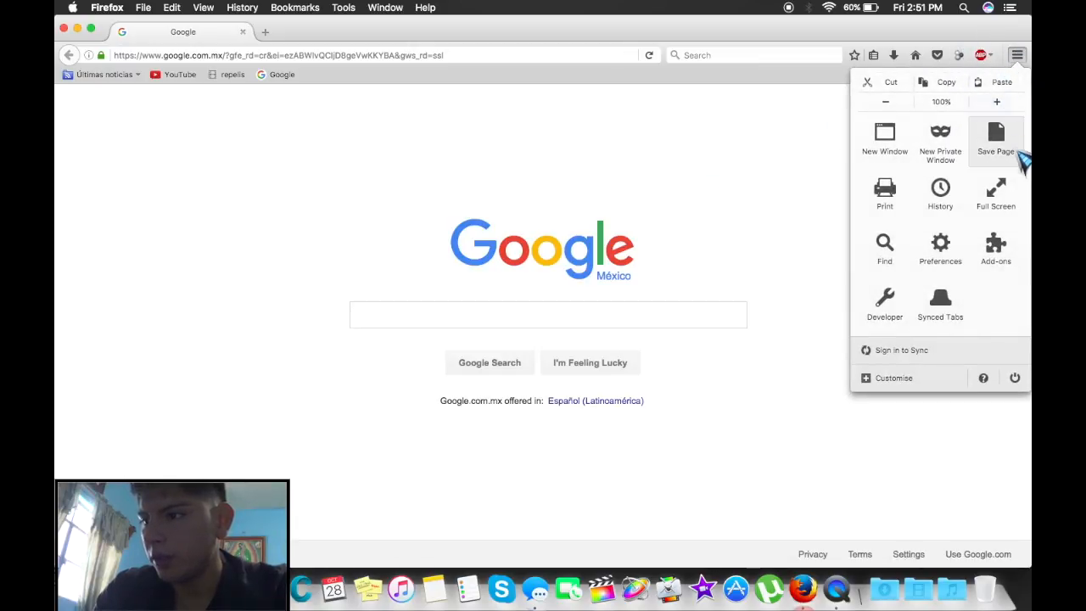
left_click(995, 249)
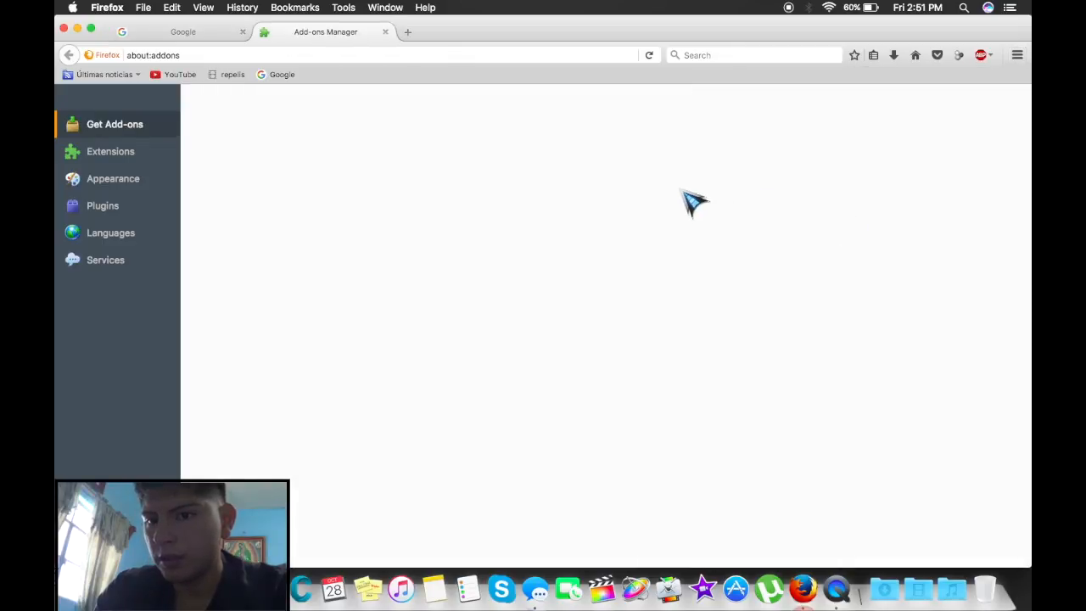
left_click(110, 151)
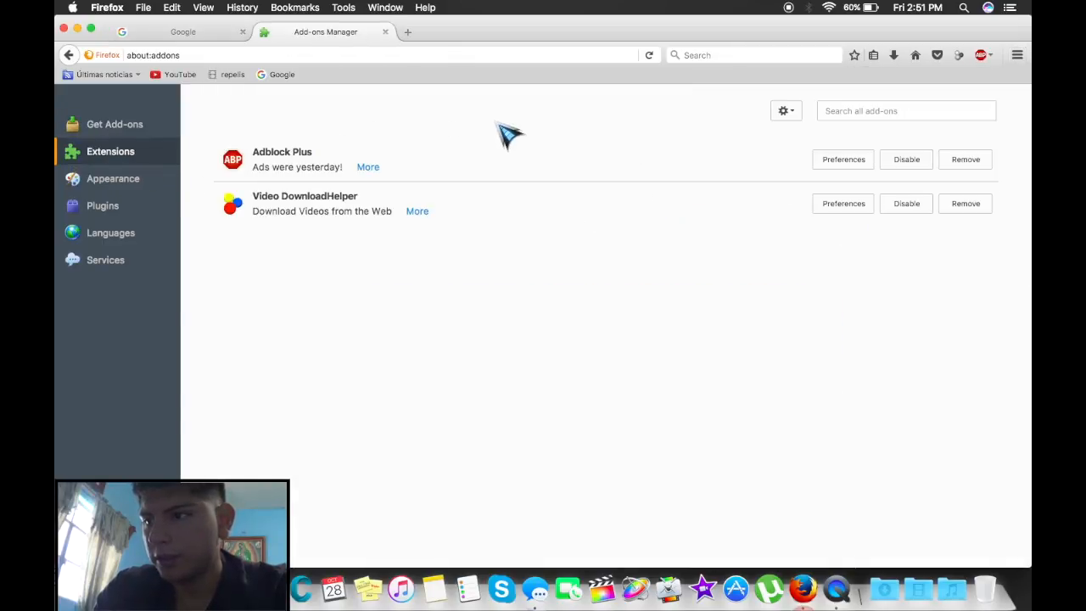
left_click(905, 111)
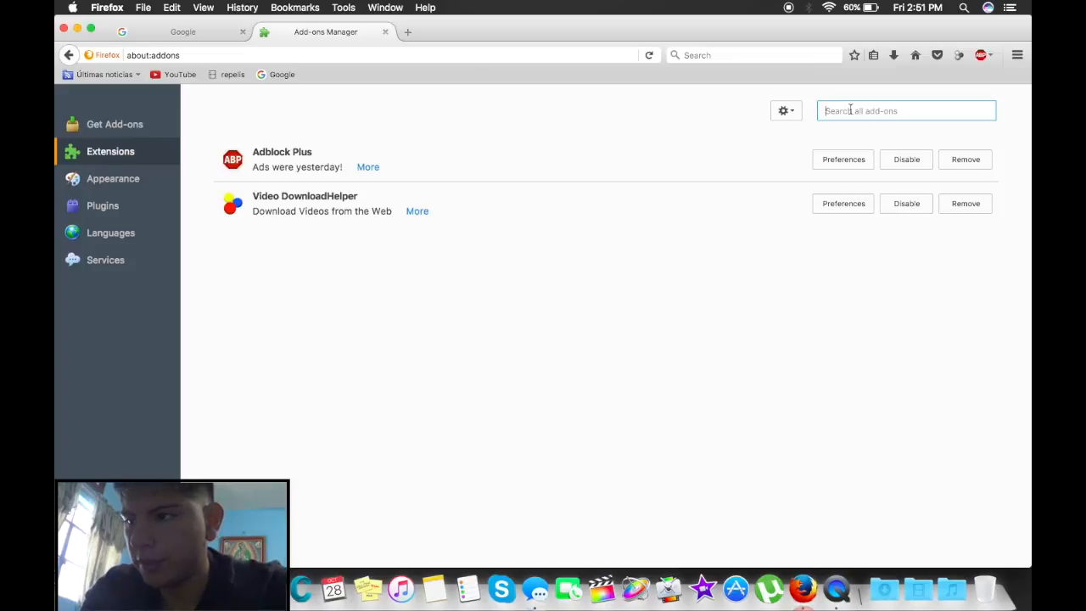
type("download")
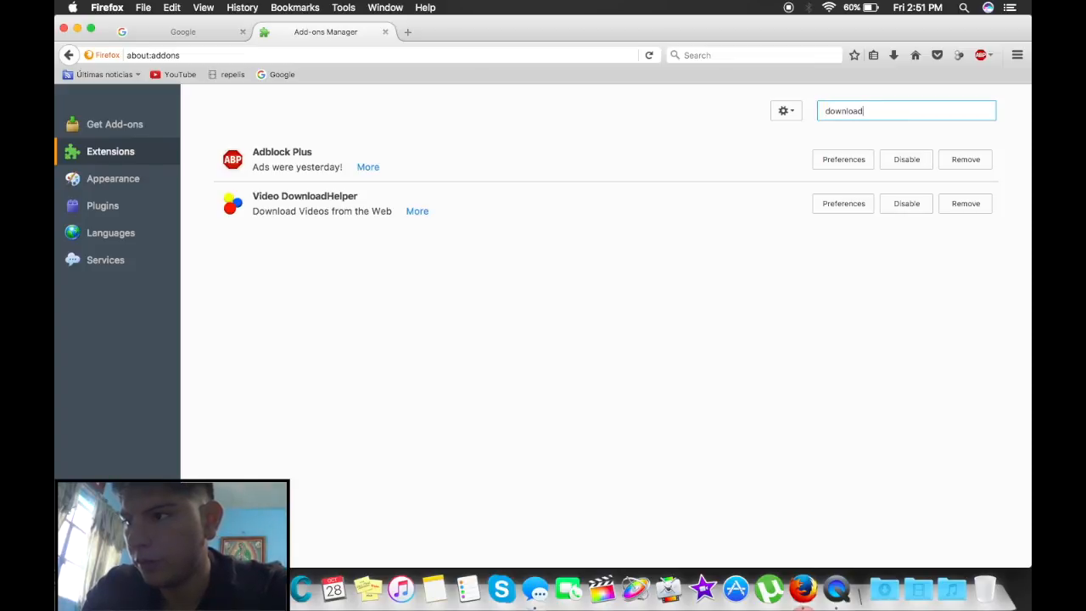
type("helper")
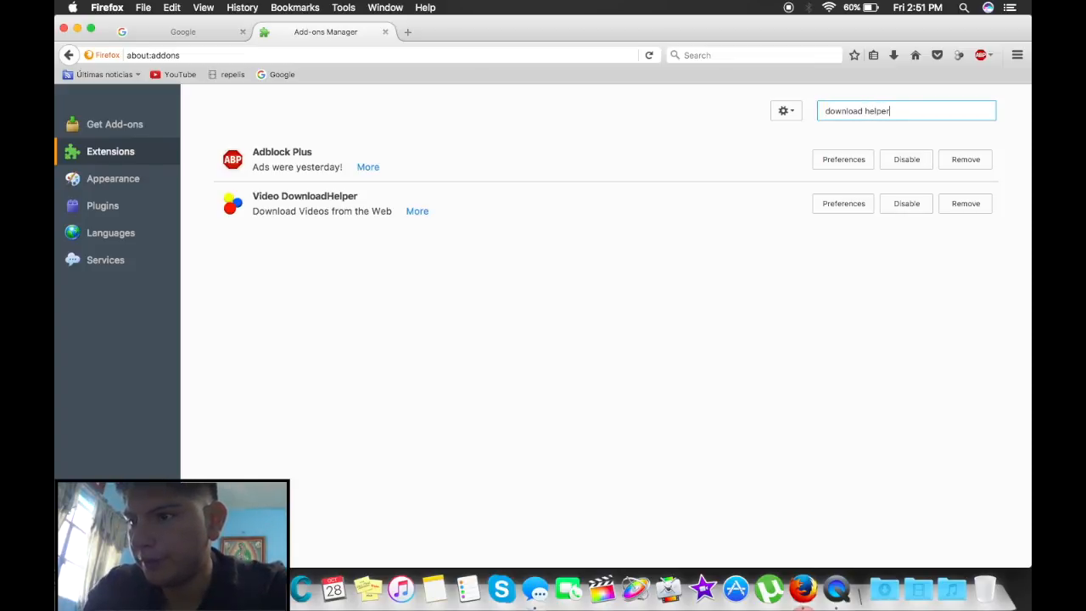
key("Return")
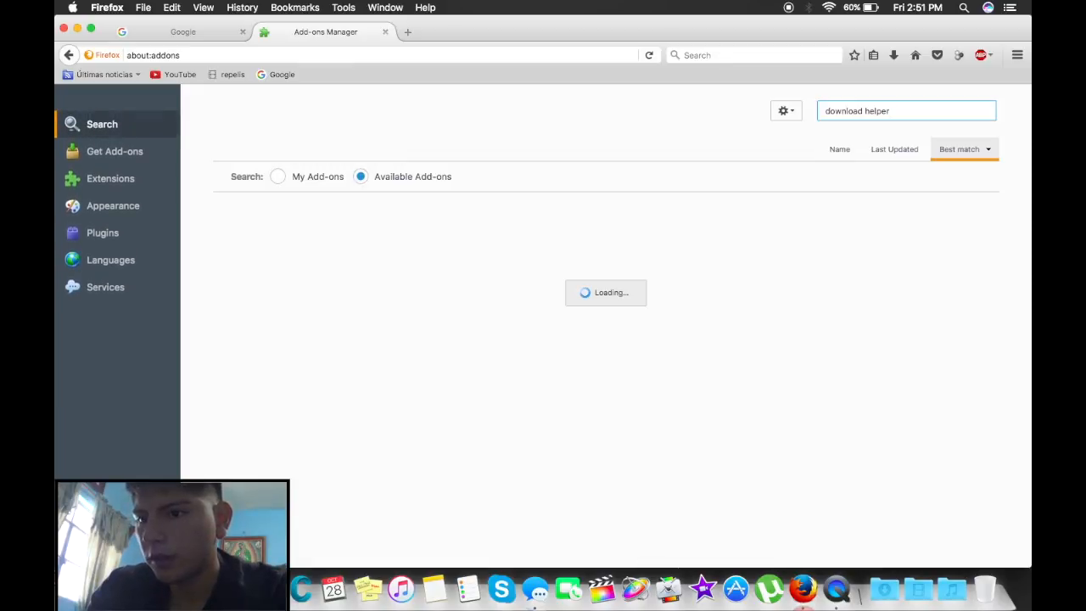
mouse_move(674, 217)
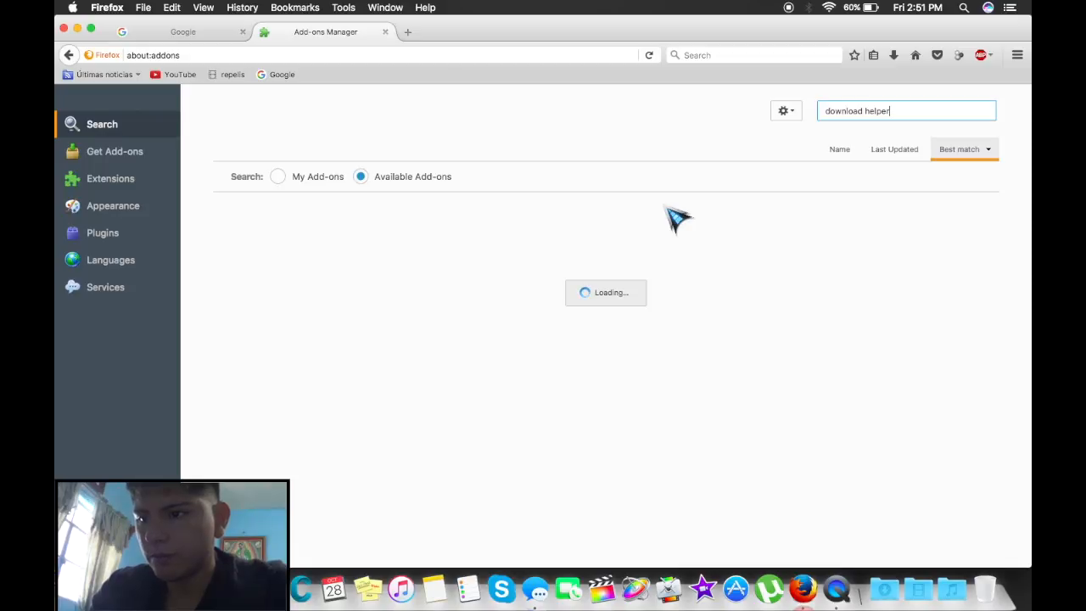
mouse_move(556, 455)
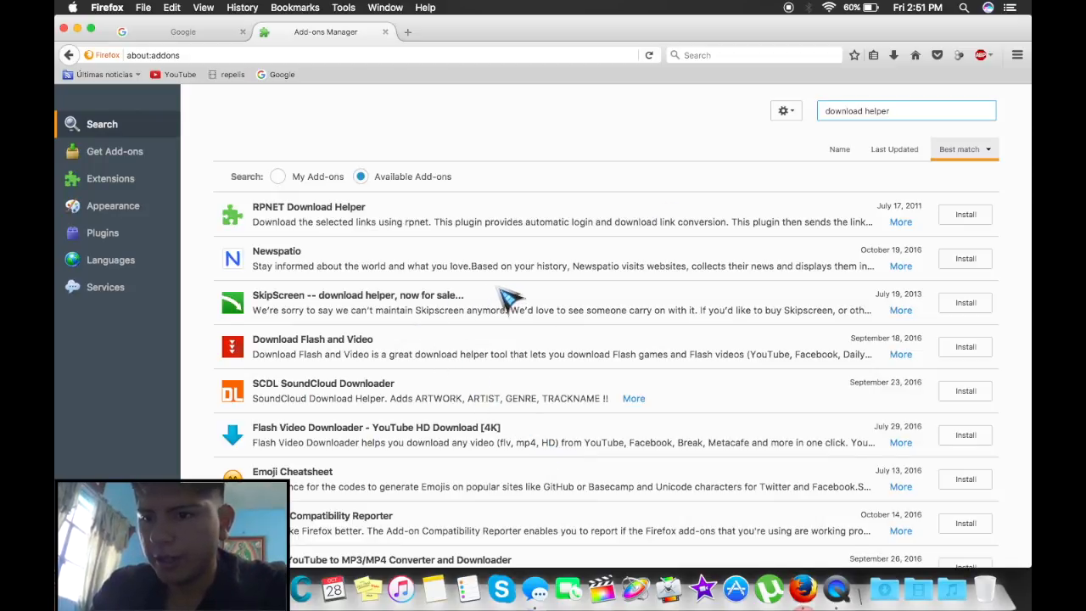
mouse_move(348, 327)
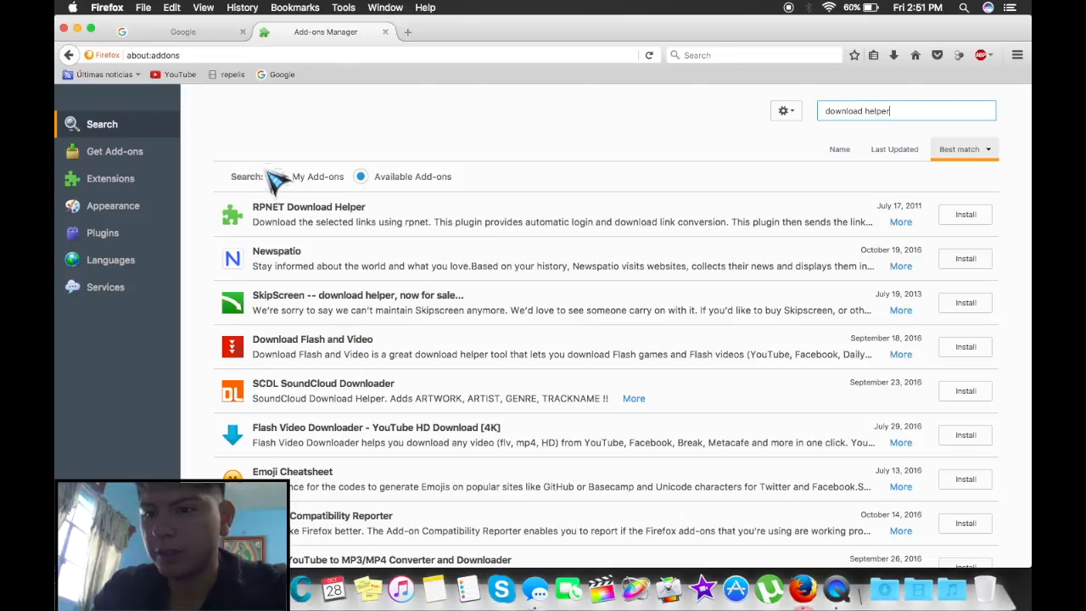
- Filter to My Add-ons to confirm Video DownloadHelper is installed, then close the Add-ons tab
left_click(278, 176)
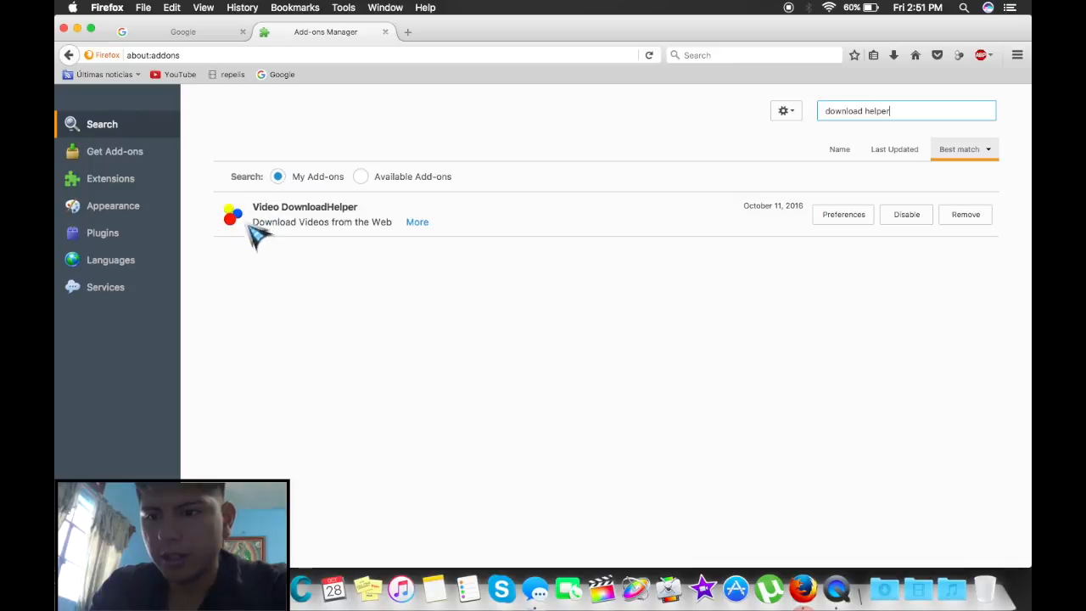
mouse_move(202, 296)
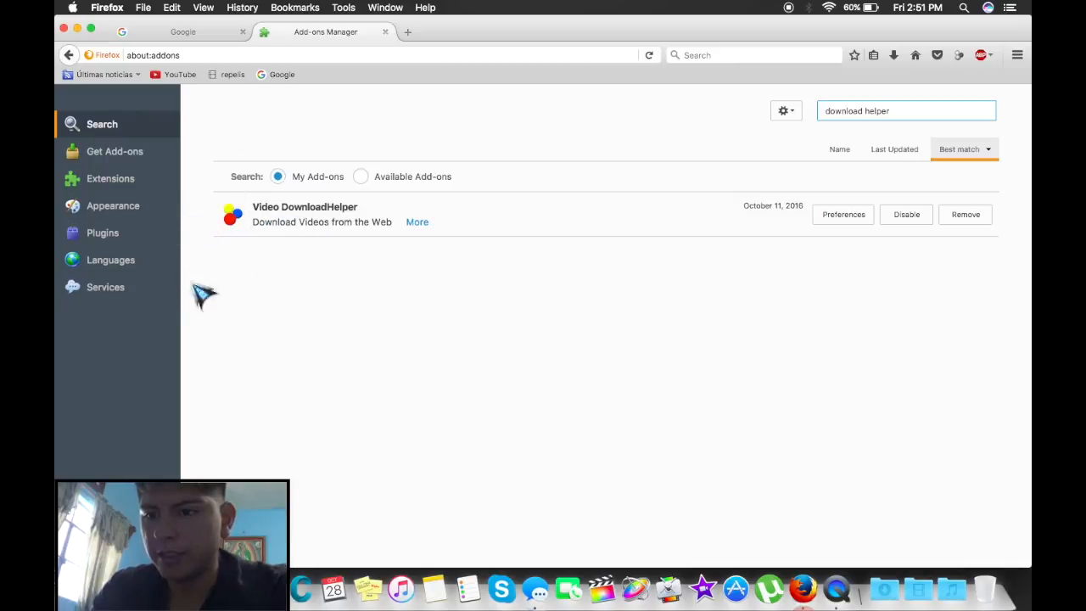
mouse_move(255, 225)
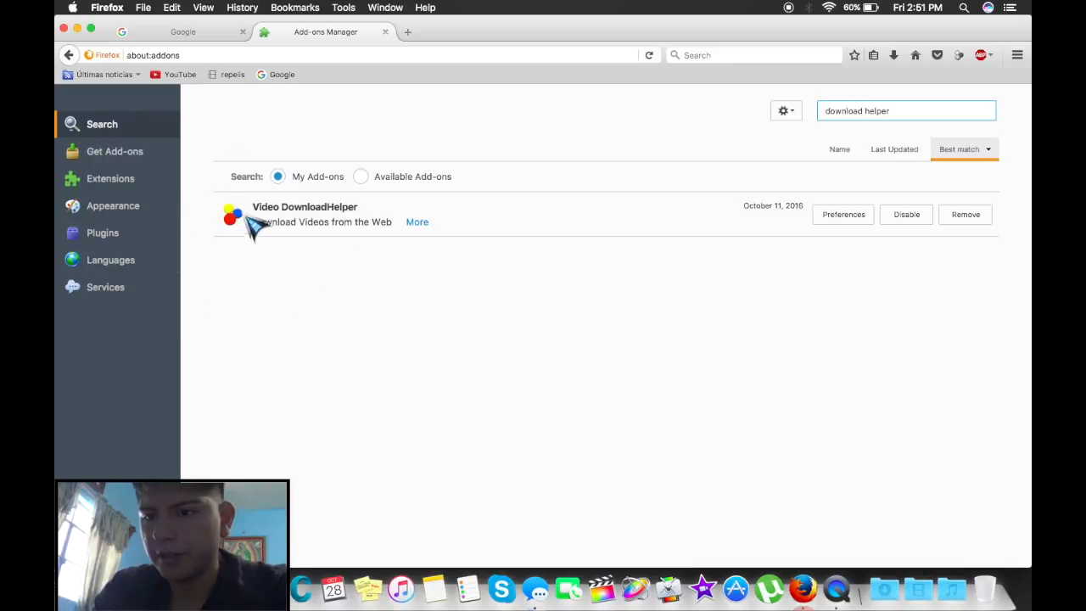
mouse_move(704, 127)
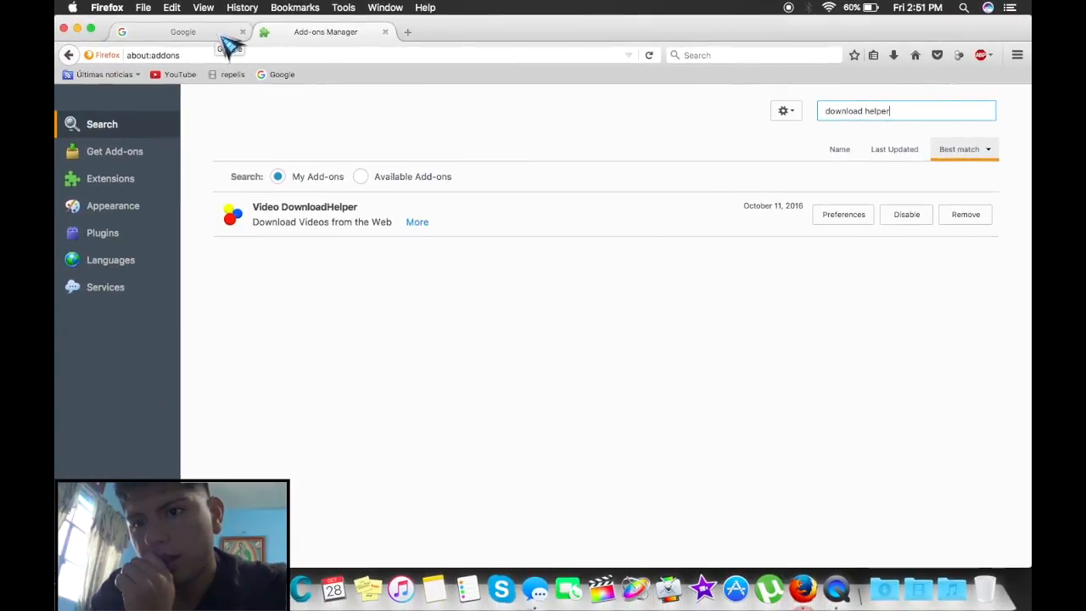
left_click(183, 31)
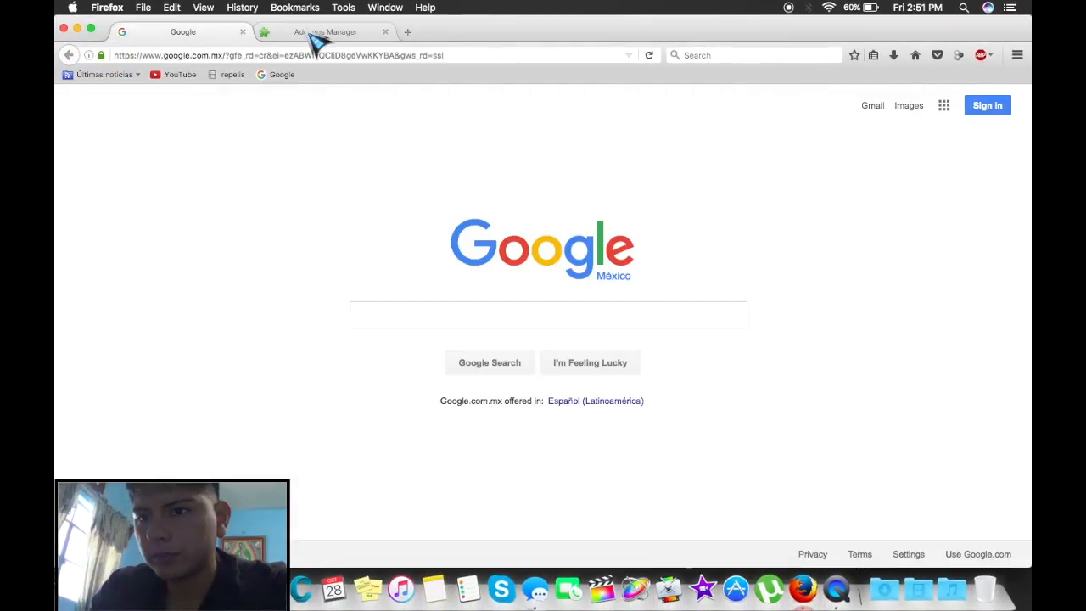
left_click(325, 32)
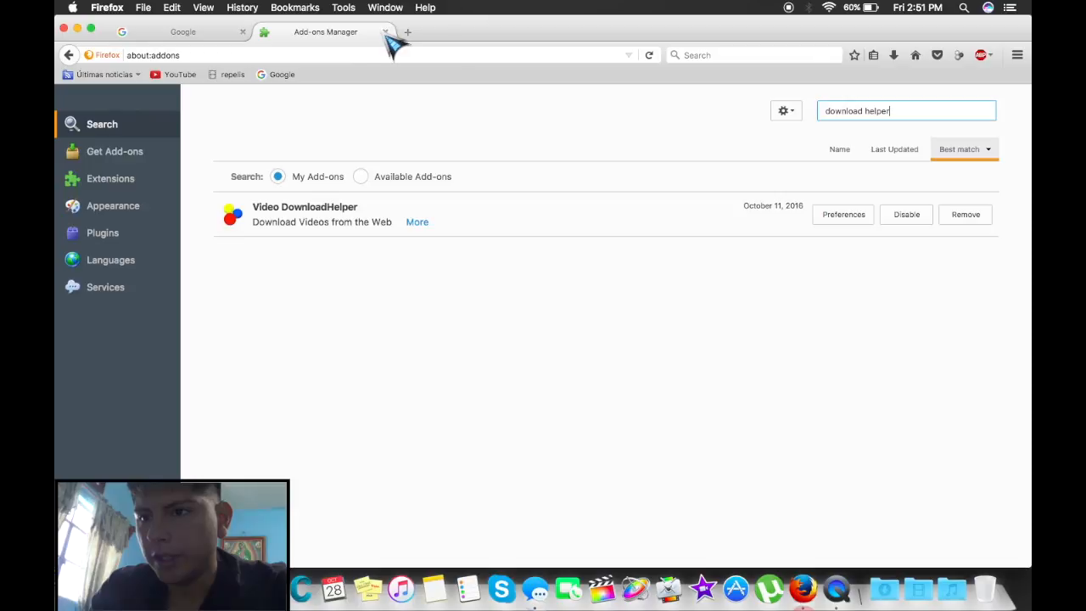
left_click(183, 31)
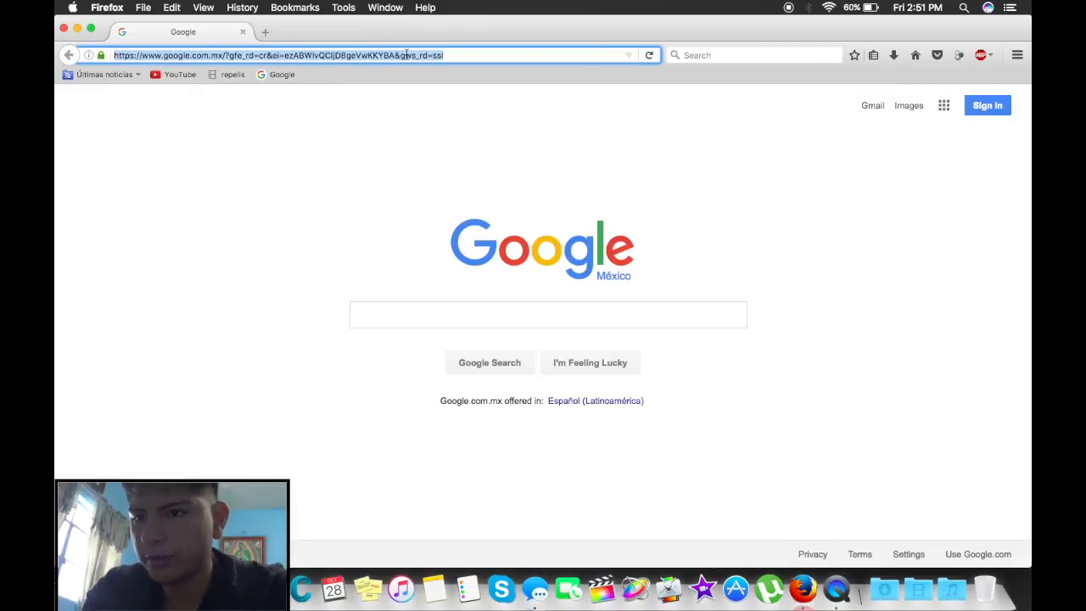
- Go to putlocker.com, scroll the movie grid and open the Don't Breathe (2016) page
type("putlocker.com/")
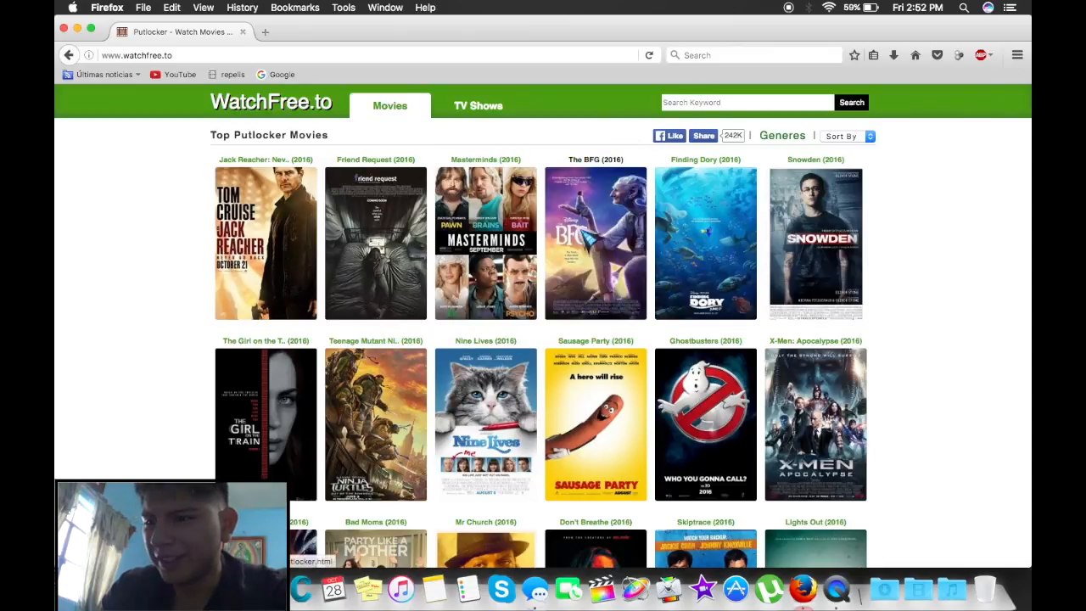
scroll("down", 3)
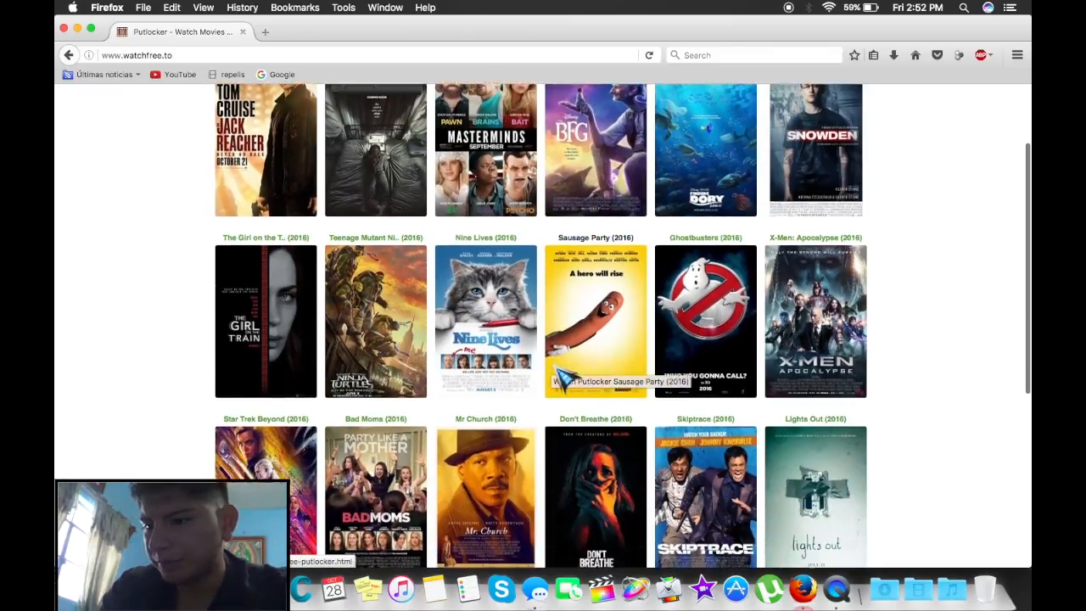
scroll("down", 3)
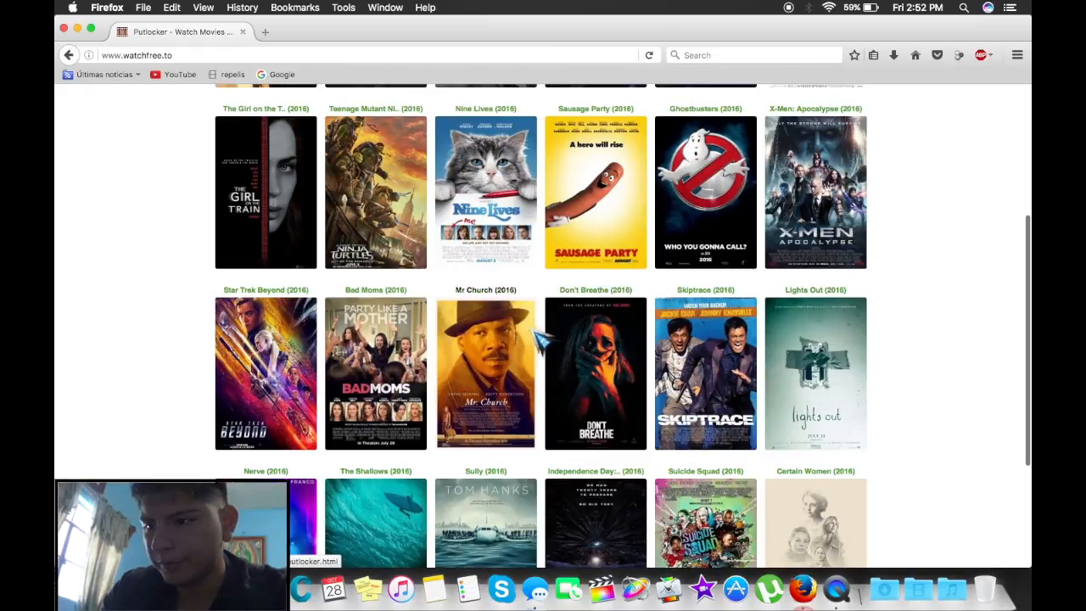
left_click(596, 374)
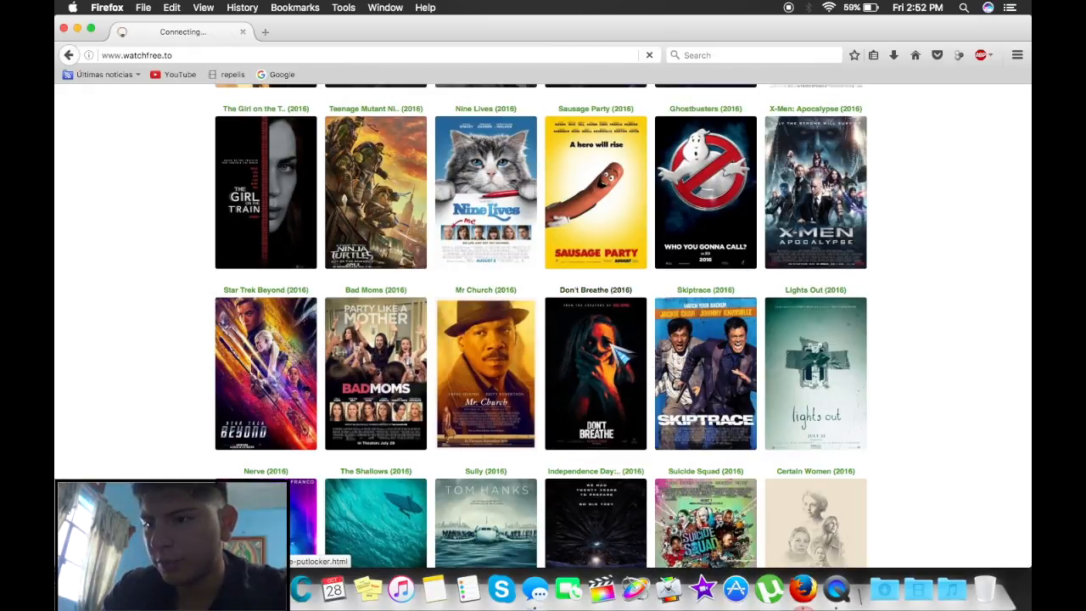
- Scroll to the PromptFile player on the Don't Breathe page and start playback
left_click(595, 372)
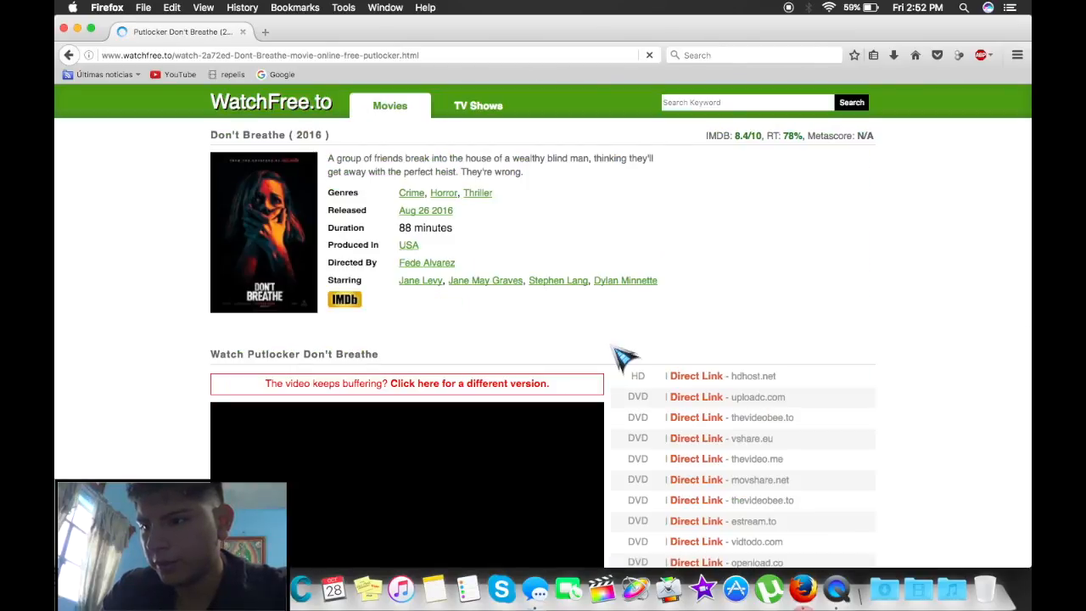
scroll("down", 3)
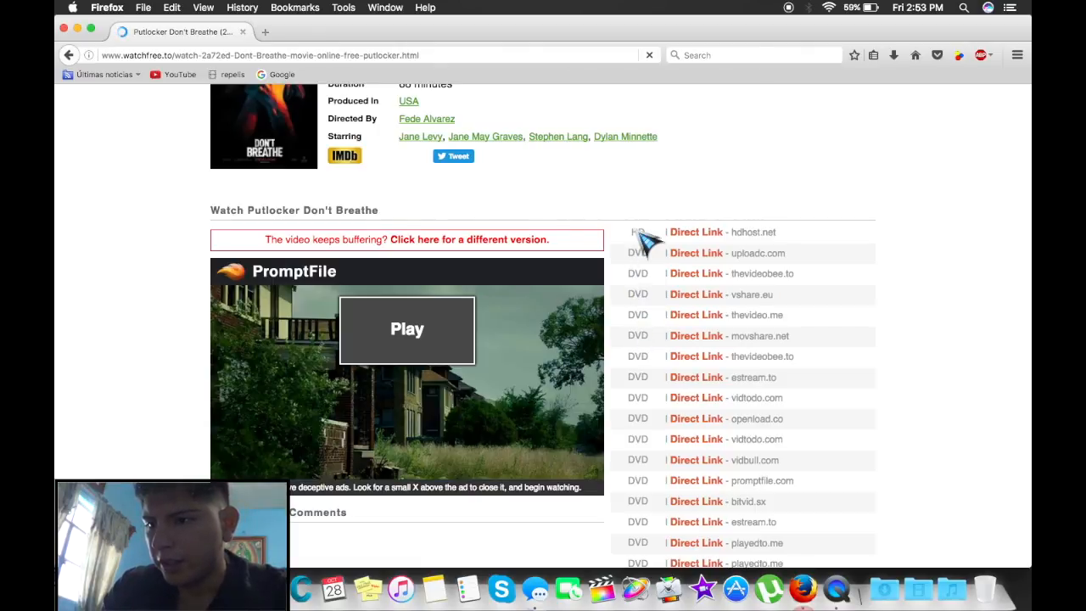
mouse_move(640, 376)
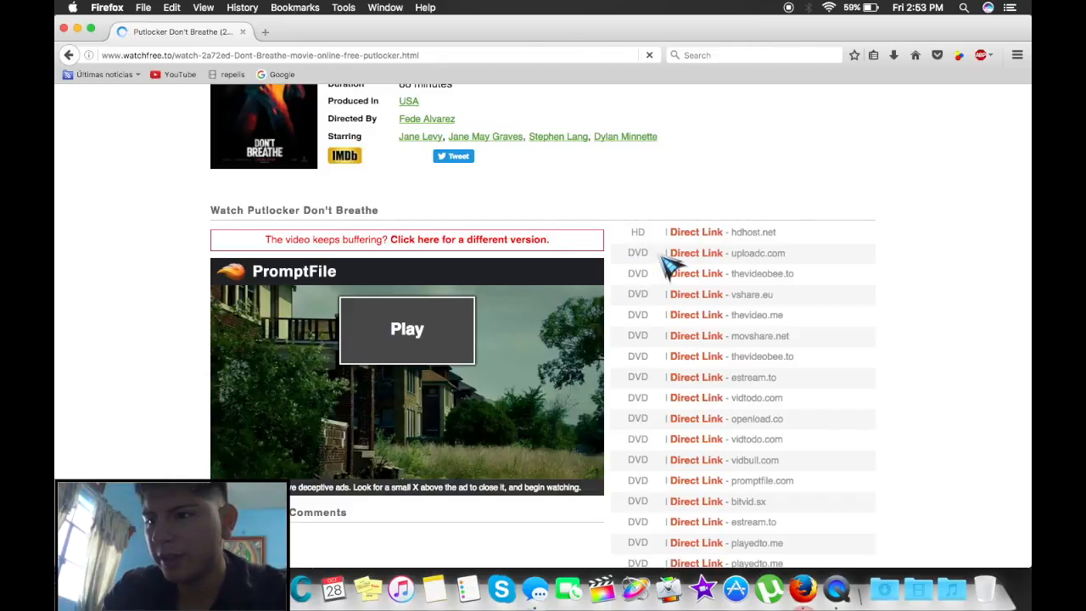
mouse_move(637, 297)
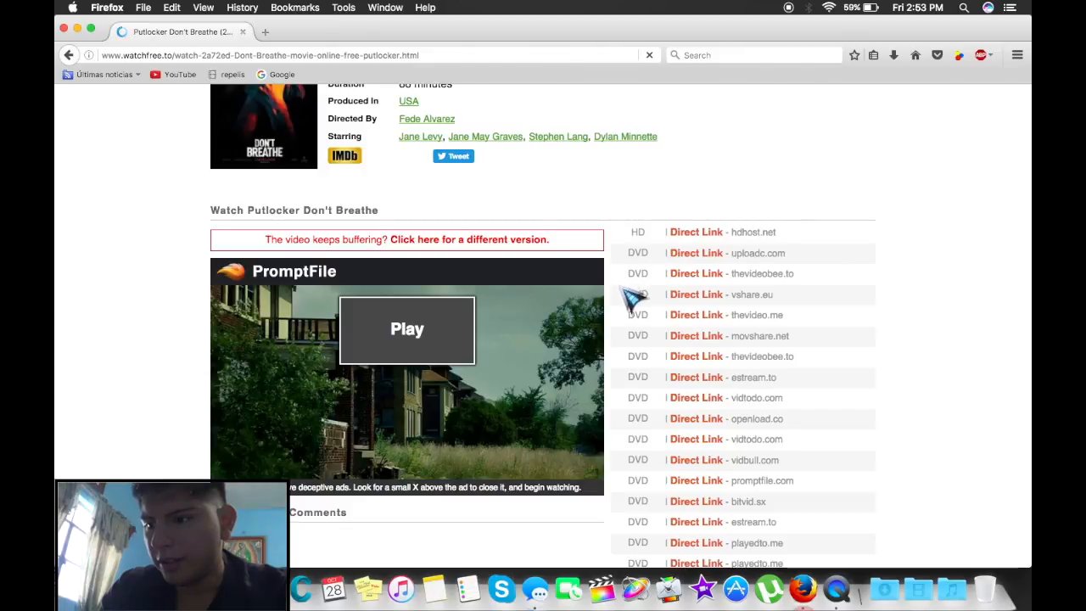
mouse_move(653, 305)
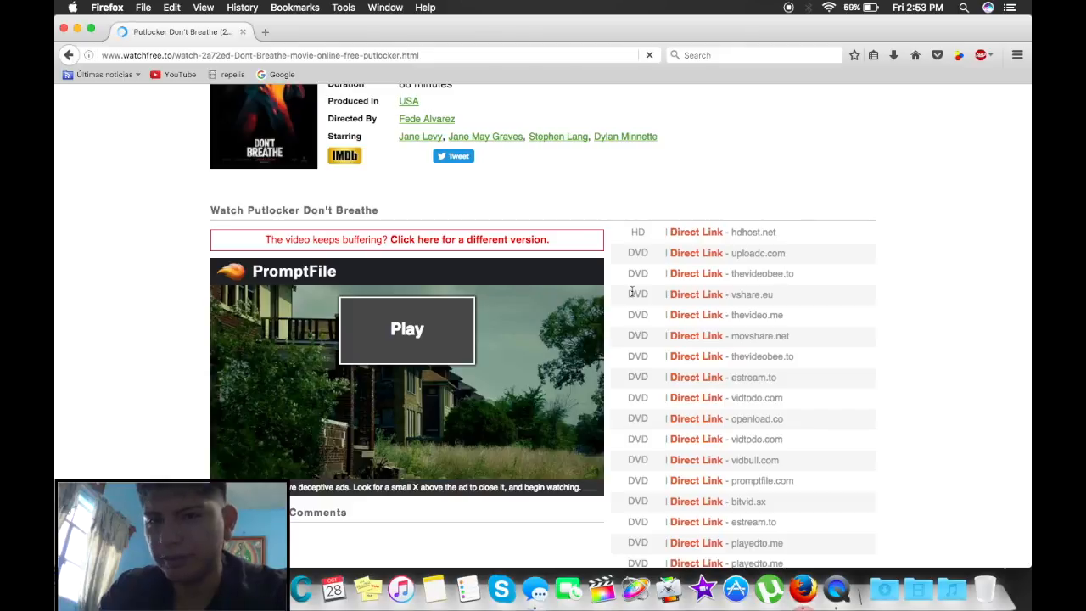
mouse_move(193, 376)
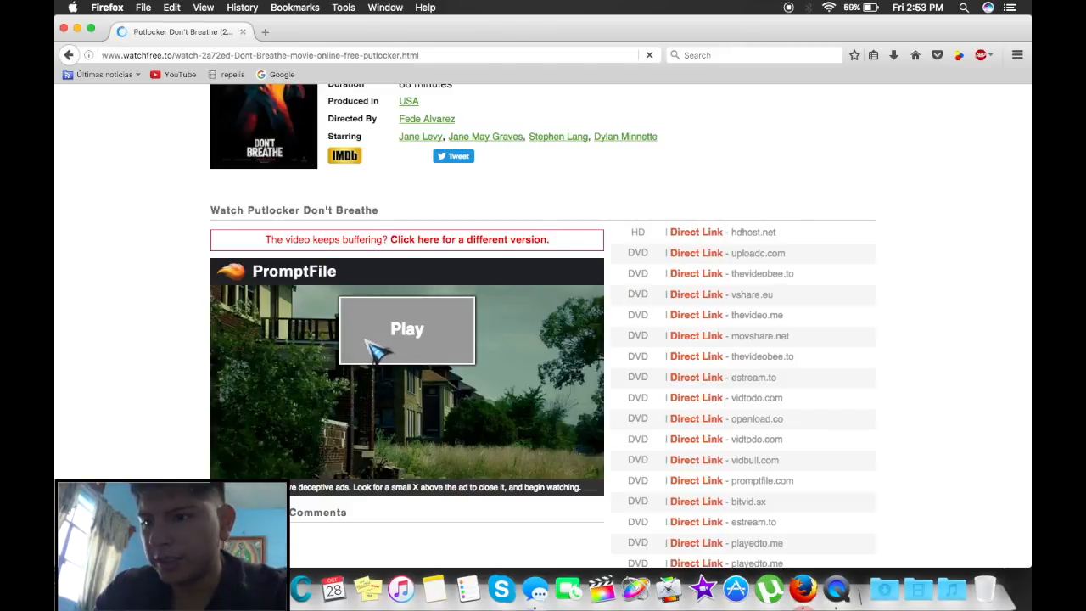
left_click(407, 329)
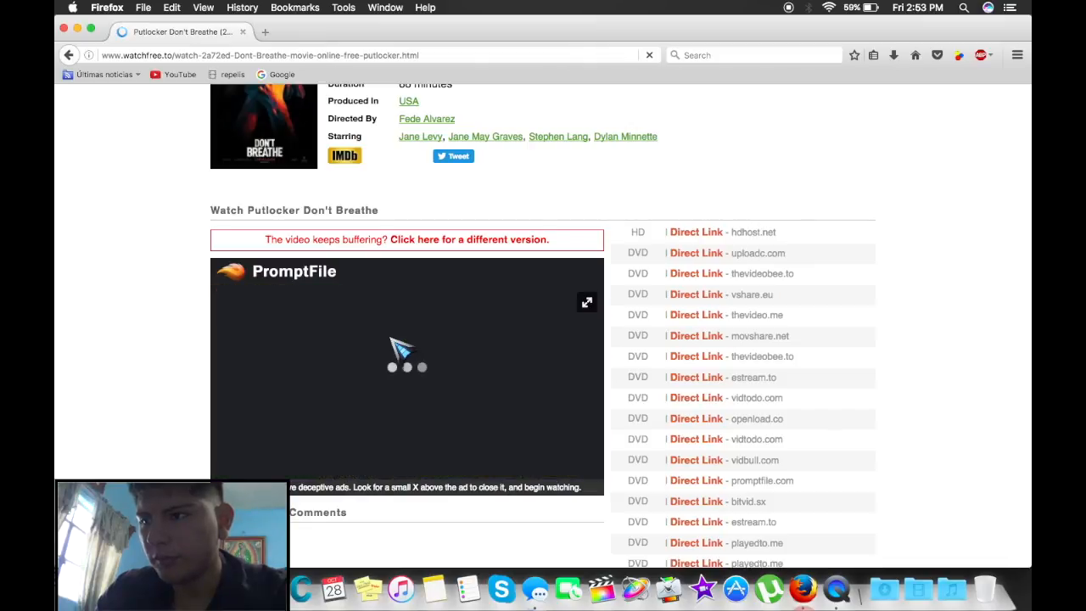
mouse_move(981, 72)
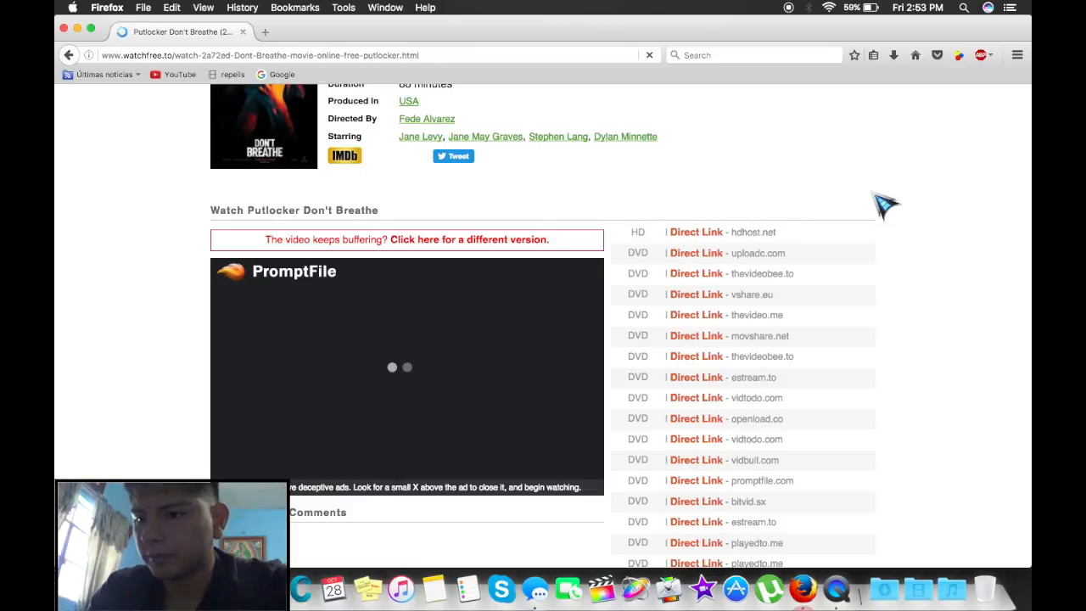
mouse_move(921, 72)
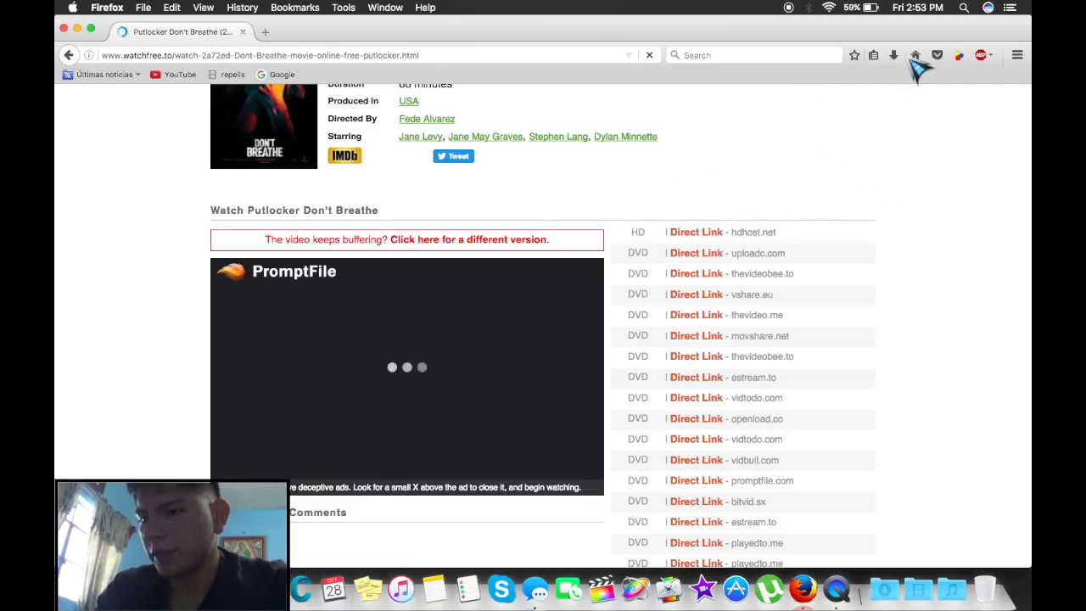
- Open the Video DownloadHelper toolbar panel listing the 650.4 MB Don't Breathe MP4
left_click(960, 55)
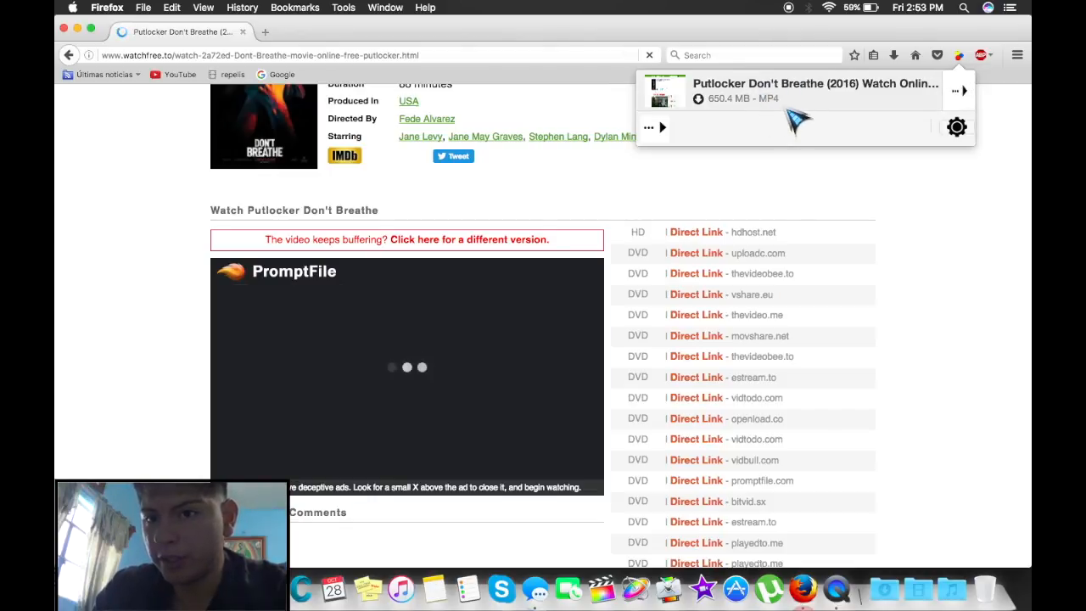
mouse_move(785, 110)
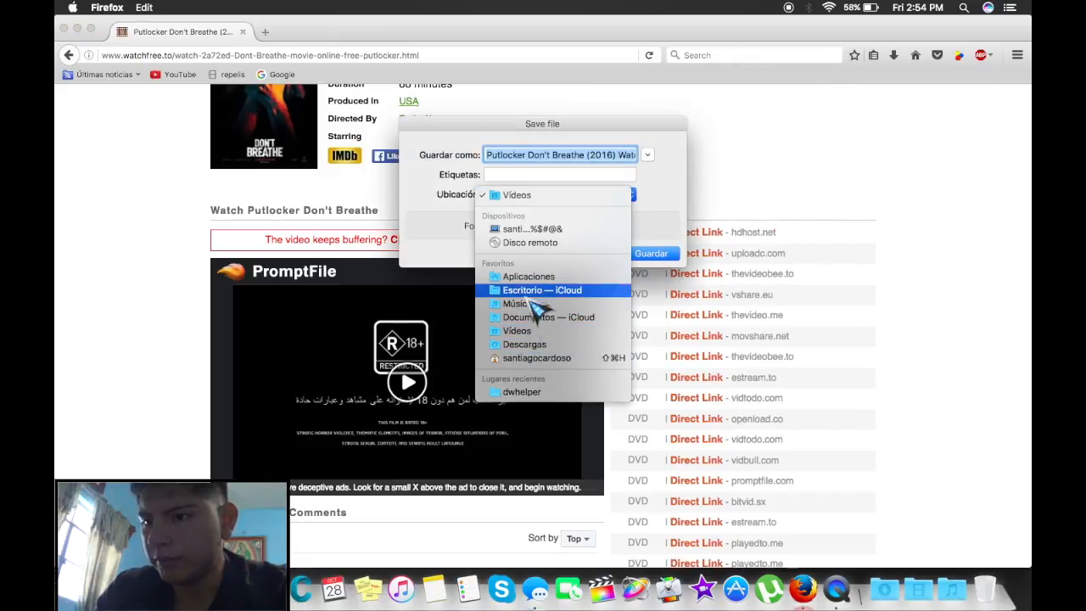
mouse_move(529, 277)
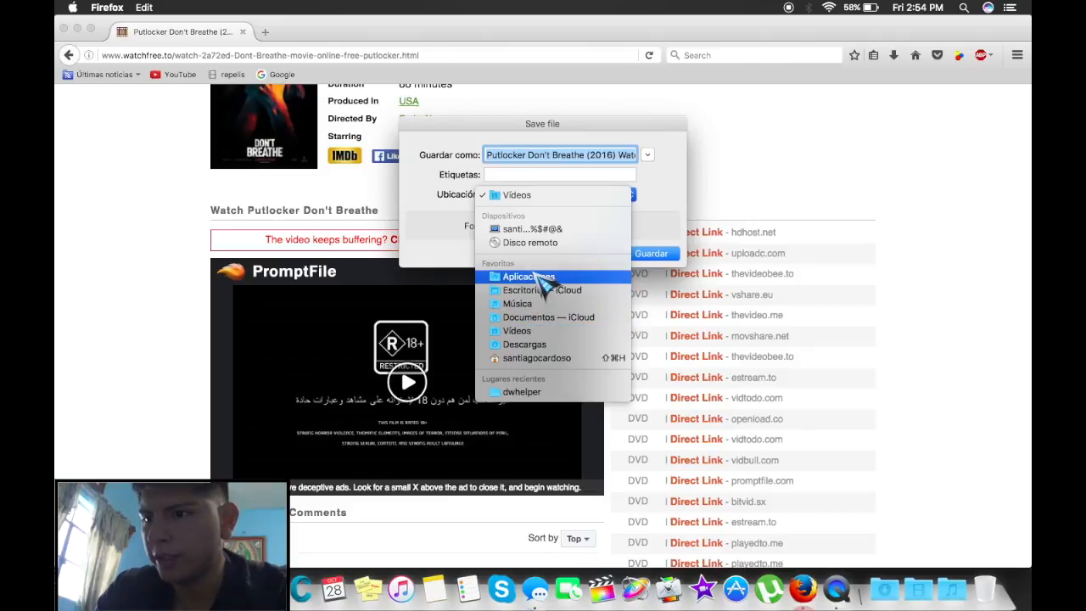
mouse_move(658, 237)
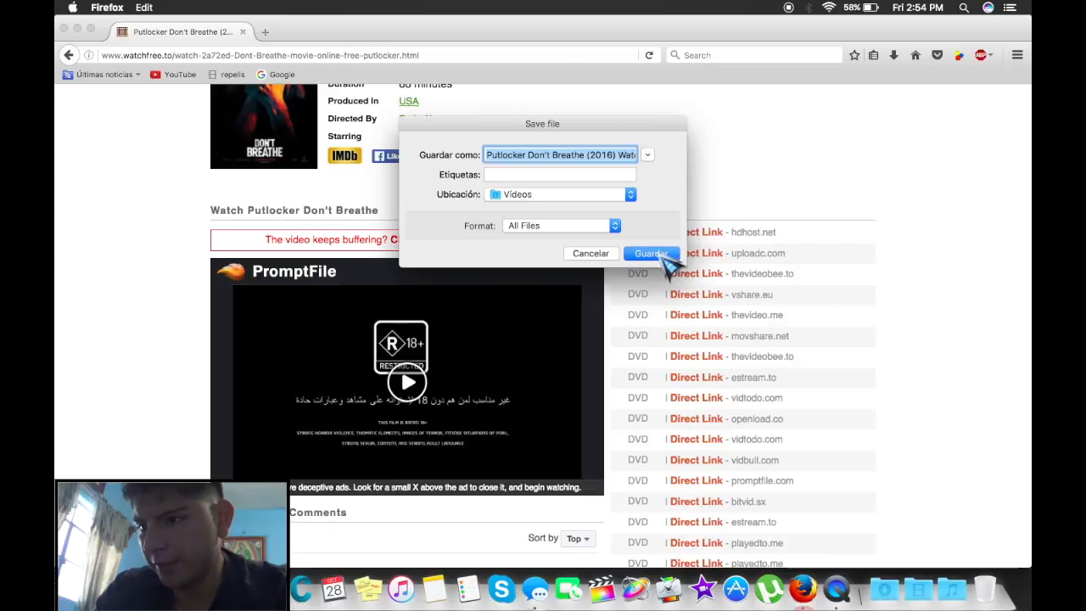
- Save the Don't Breathe MP4 with the location left as Vídeos
left_click(650, 253)
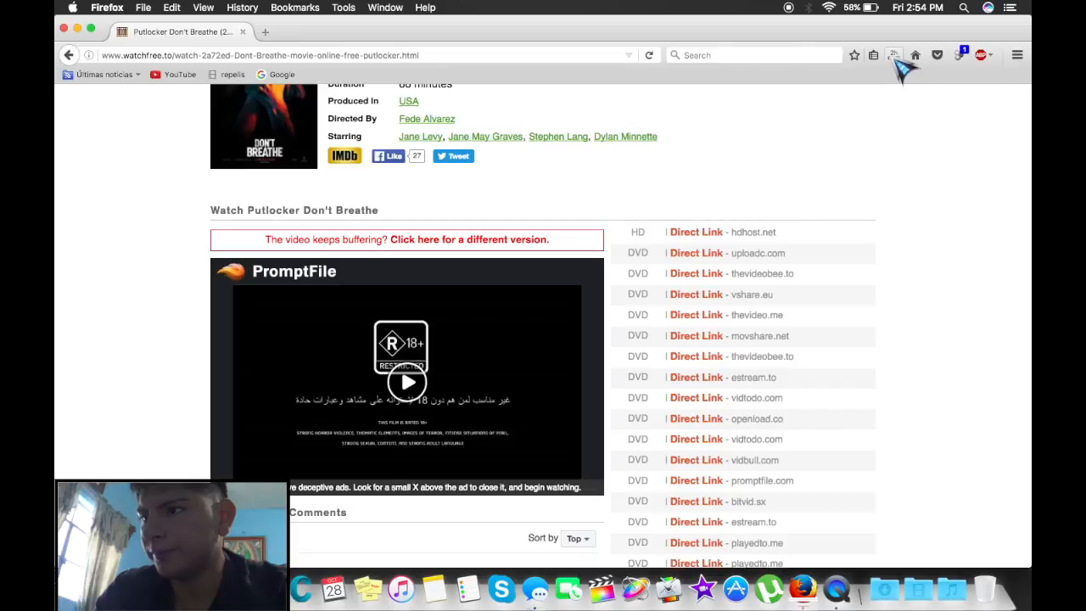
left_click(893, 54)
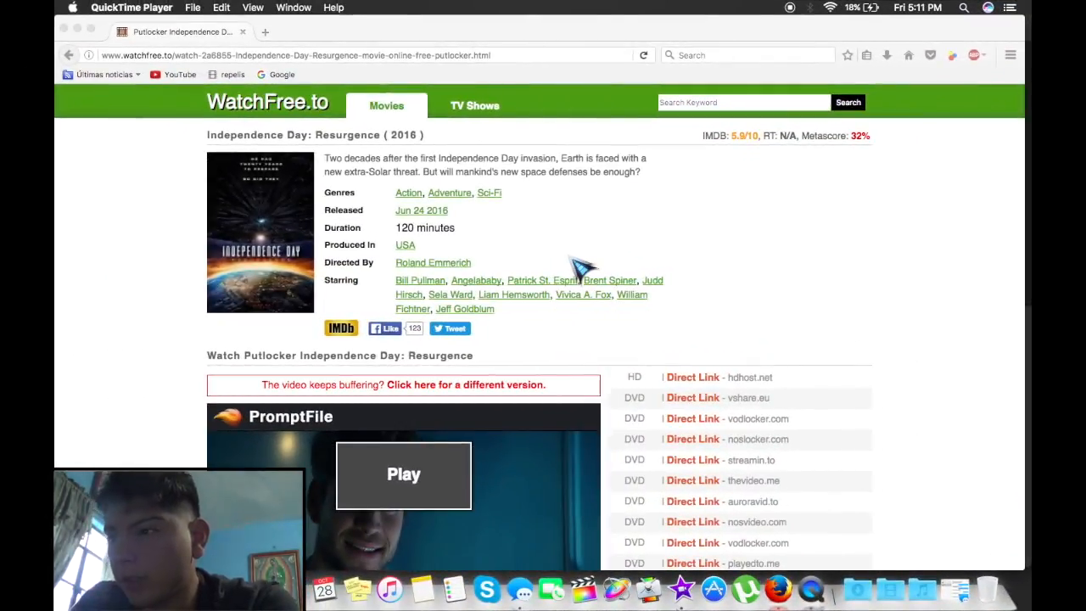
mouse_move(611, 263)
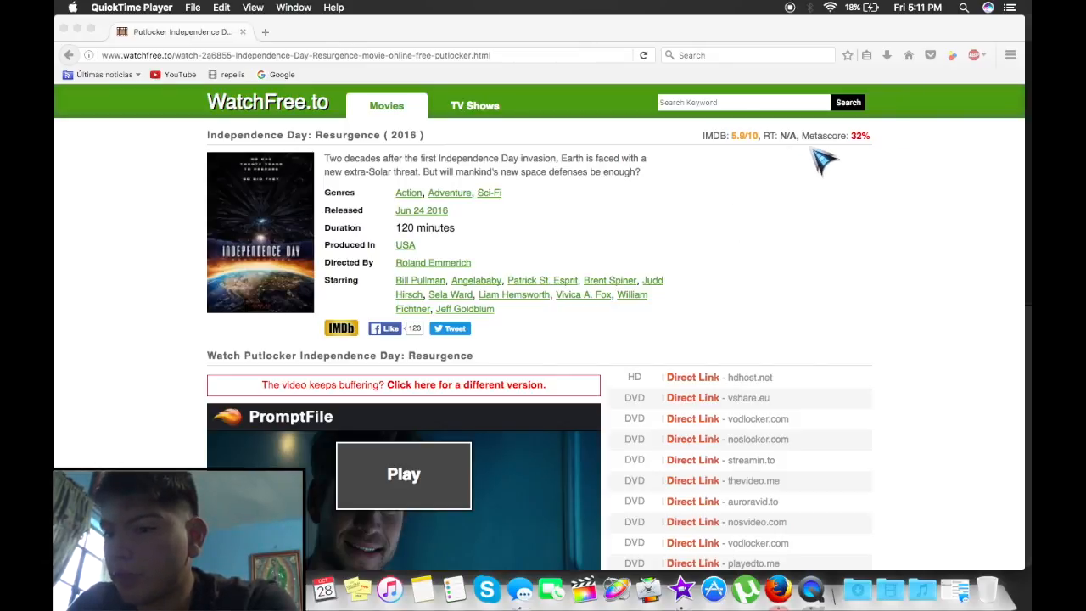
mouse_move(904, 68)
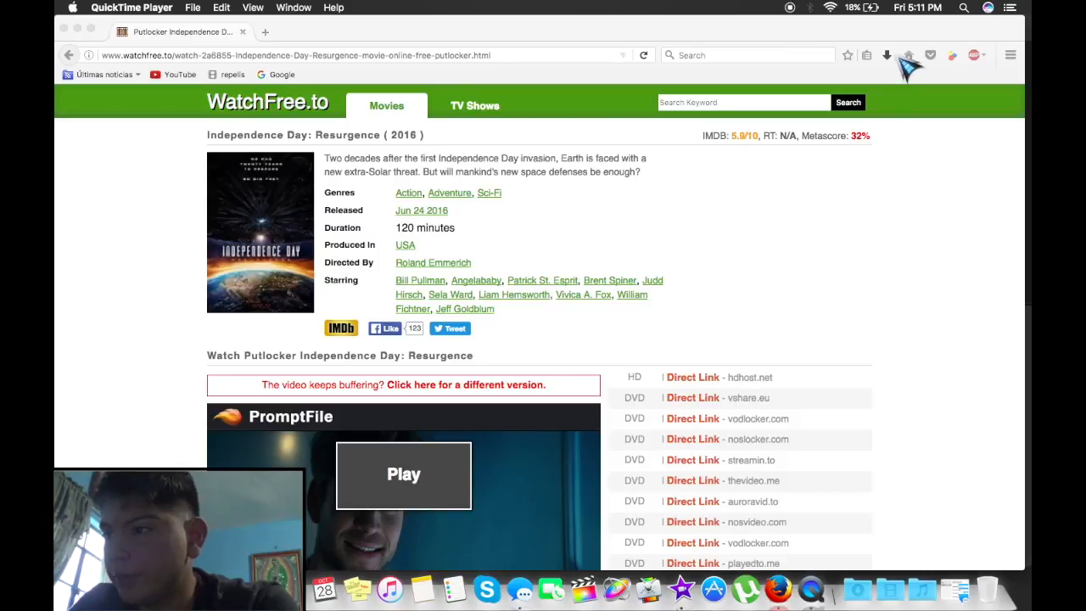
- Open Firefox's downloads list to show the finished Independence Day MP4 in Finder
left_click(887, 55)
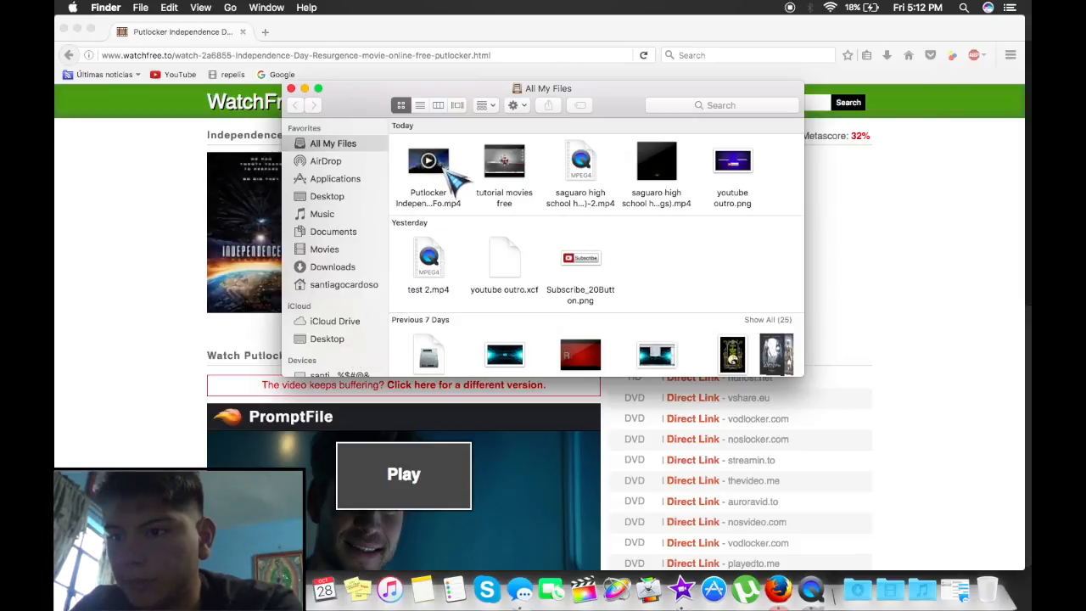
- Open the Putlocker Independence Day .mp4 from All My Files in QuickTime Player
double_click(427, 161)
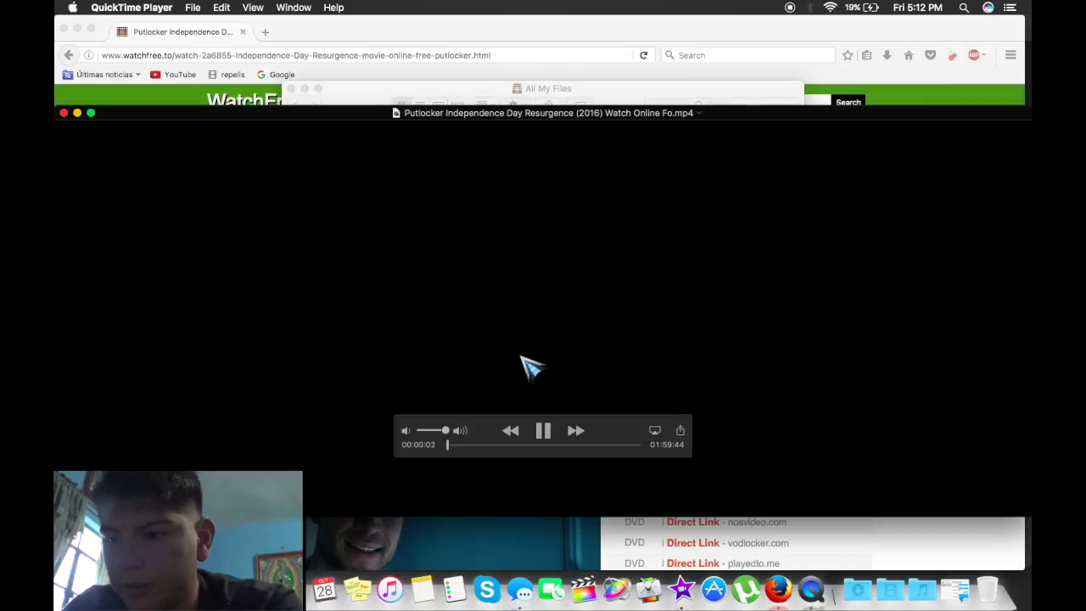
- Close the QuickTime Player window playing Independence Day to return to Firefox
left_click(543, 431)
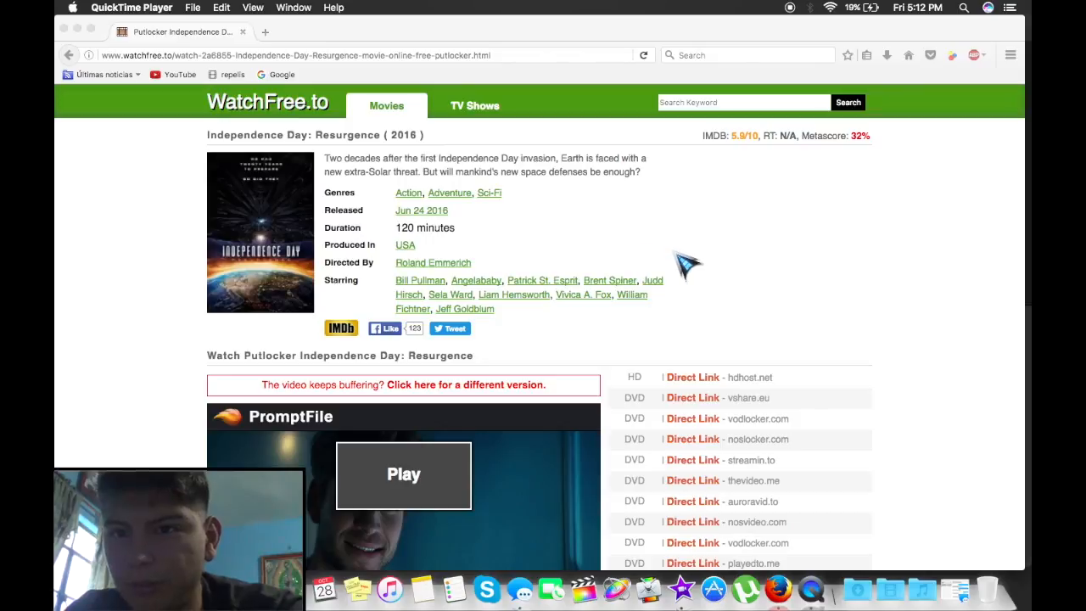
mouse_move(819, 569)
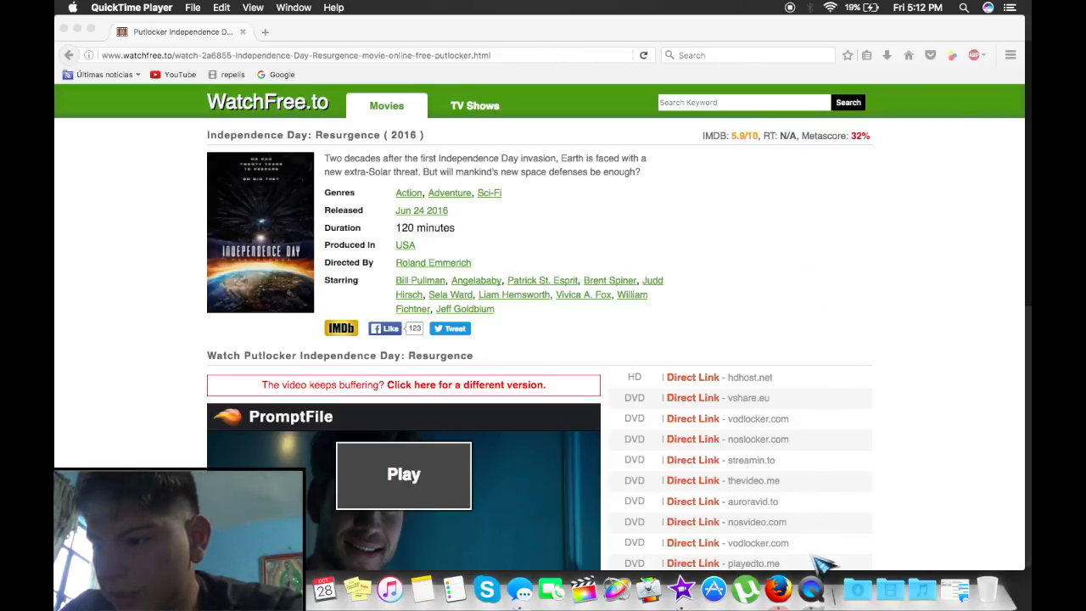
mouse_move(658, 263)
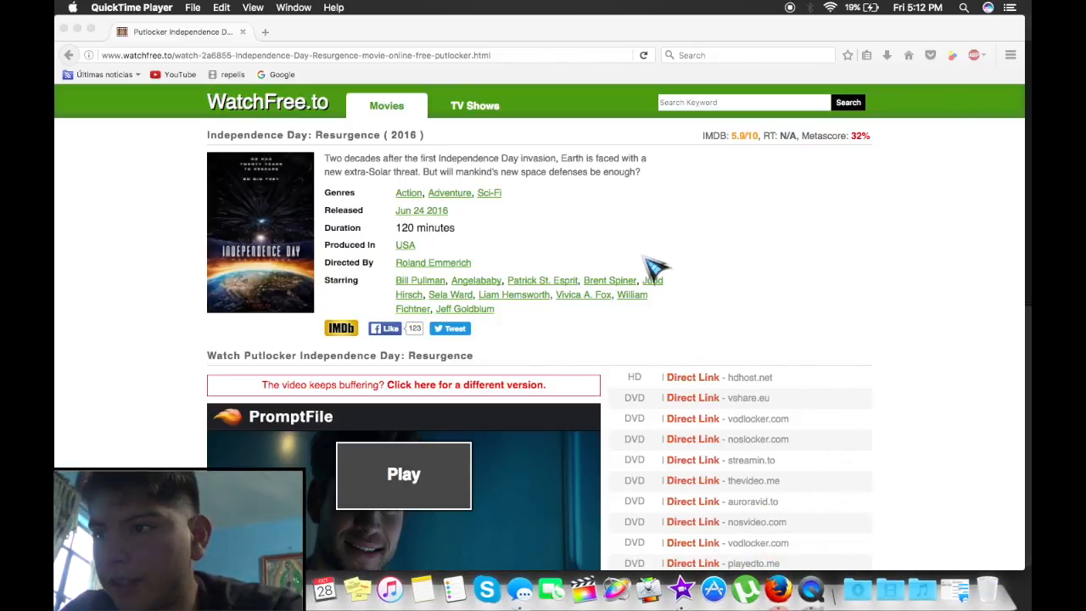